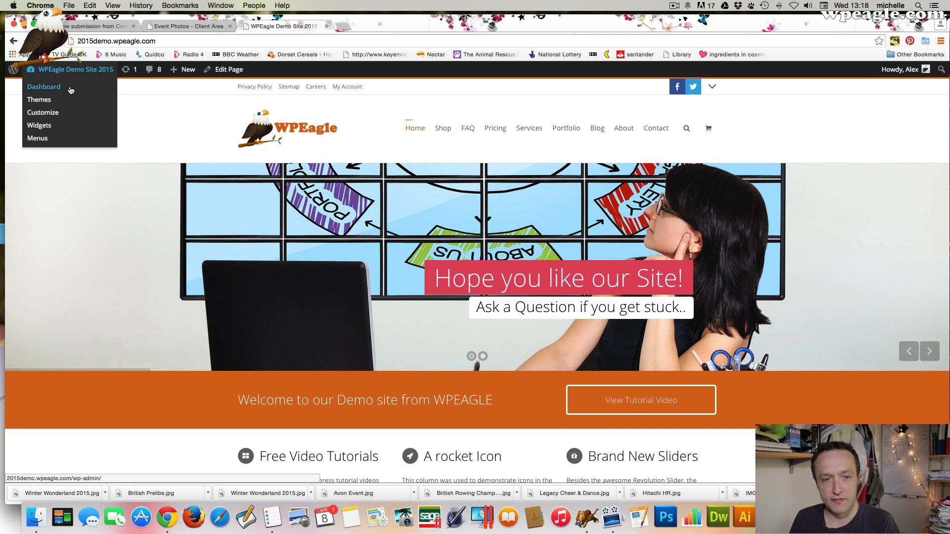
Open the Breaking Bad T-shirt for editing from Dashboard > Products.
left_click(44, 87)
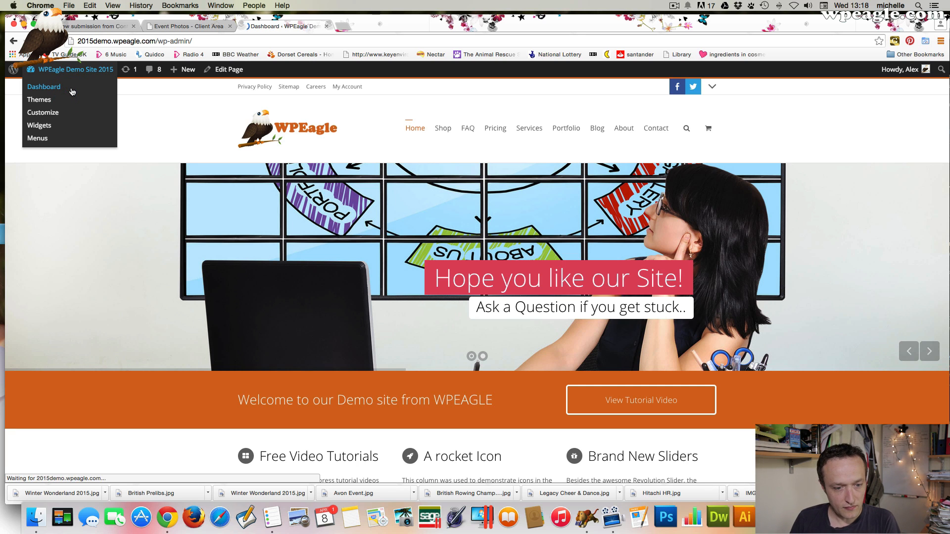
left_click(44, 86)
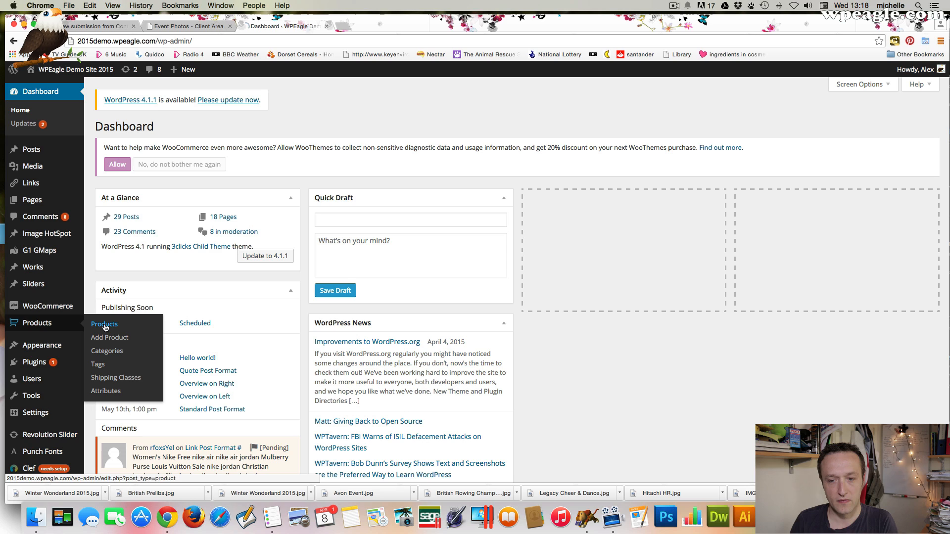
left_click(103, 324)
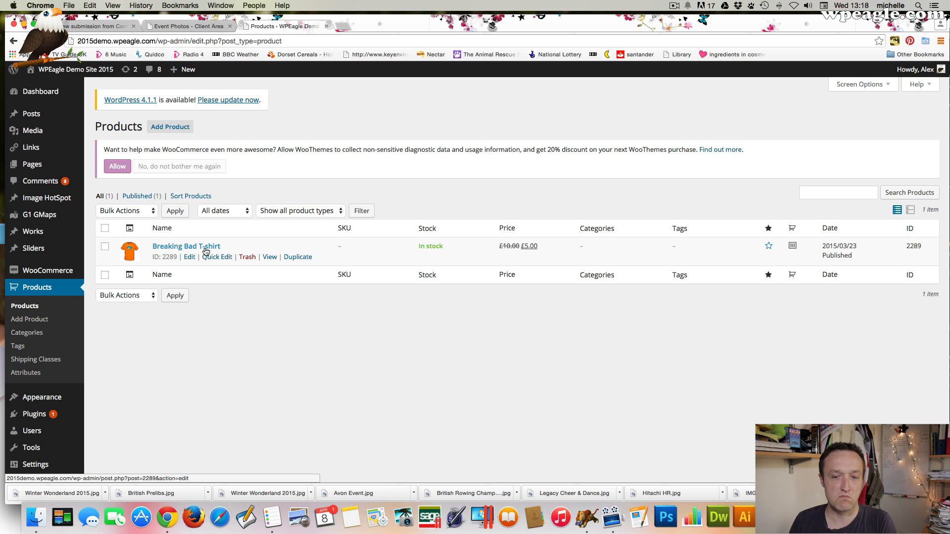
left_click(186, 246)
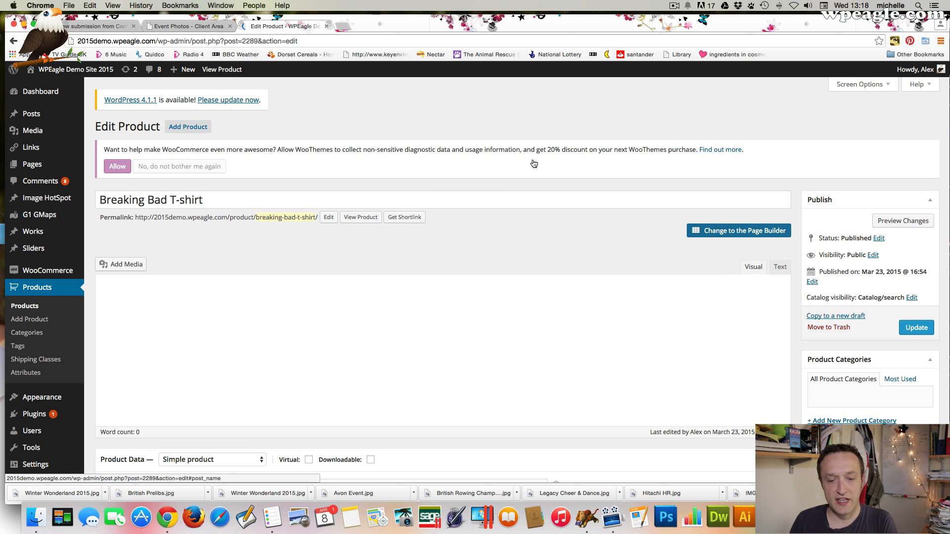
scroll("down", 3)
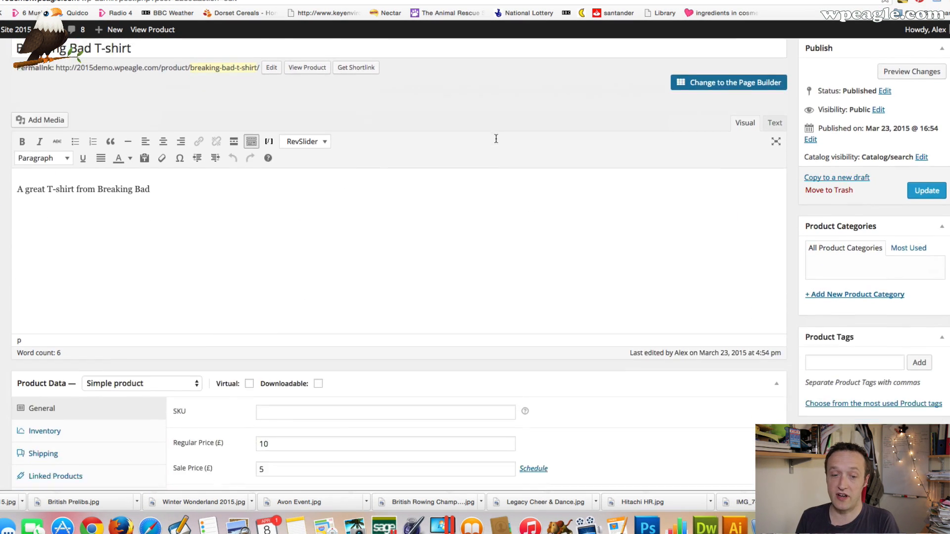
scroll("down", 3)
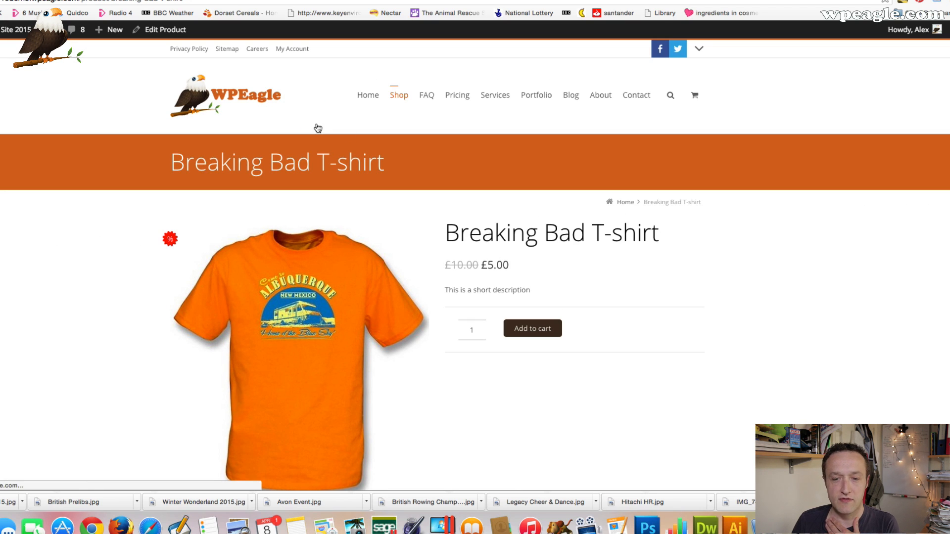
Scroll the T-shirt's storefront page showing £10 struck through beside £5.
scroll("down", 3)
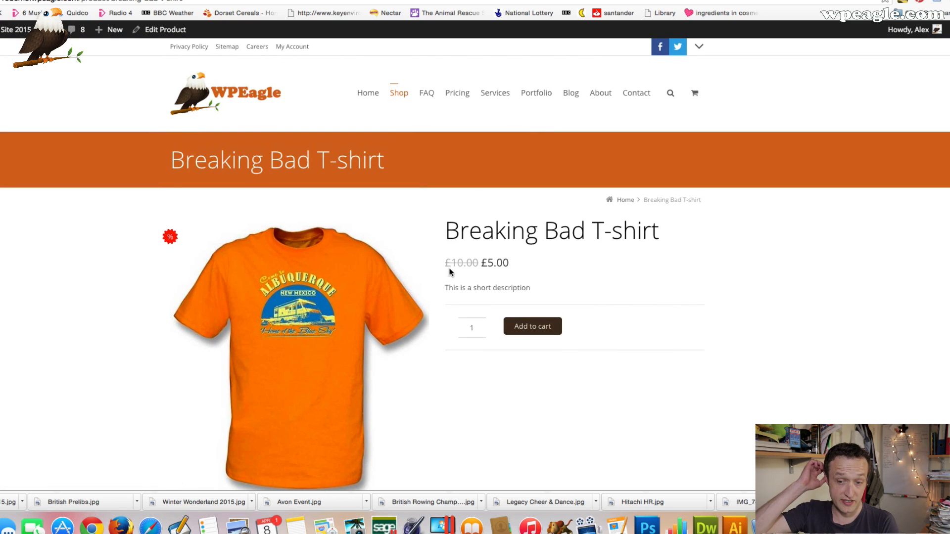
mouse_move(527, 279)
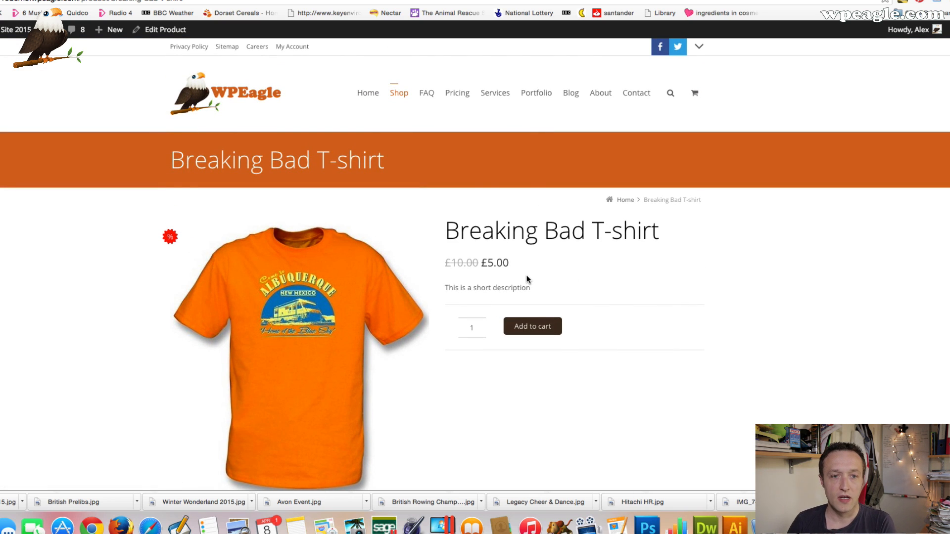
mouse_move(112, 91)
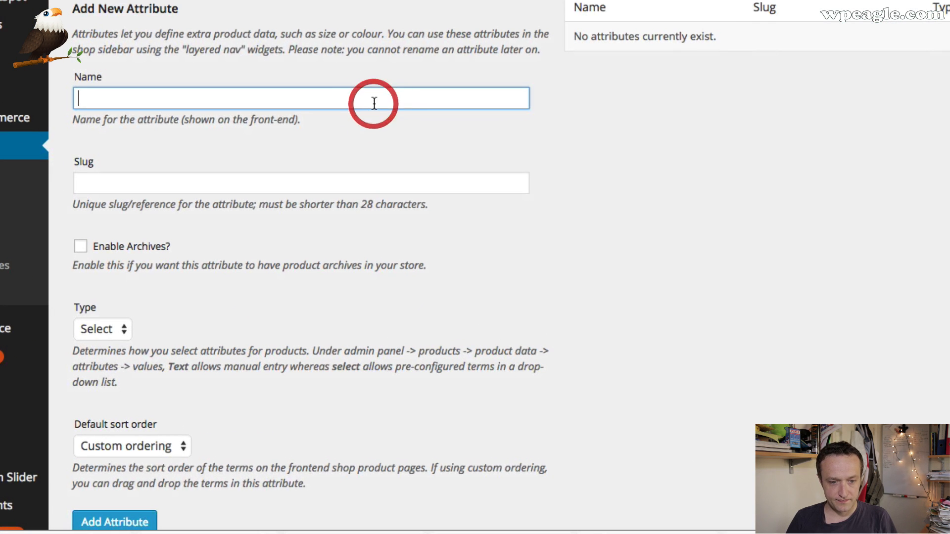
Add a select-type product attribute named Size and open its terms page.
type("Size")
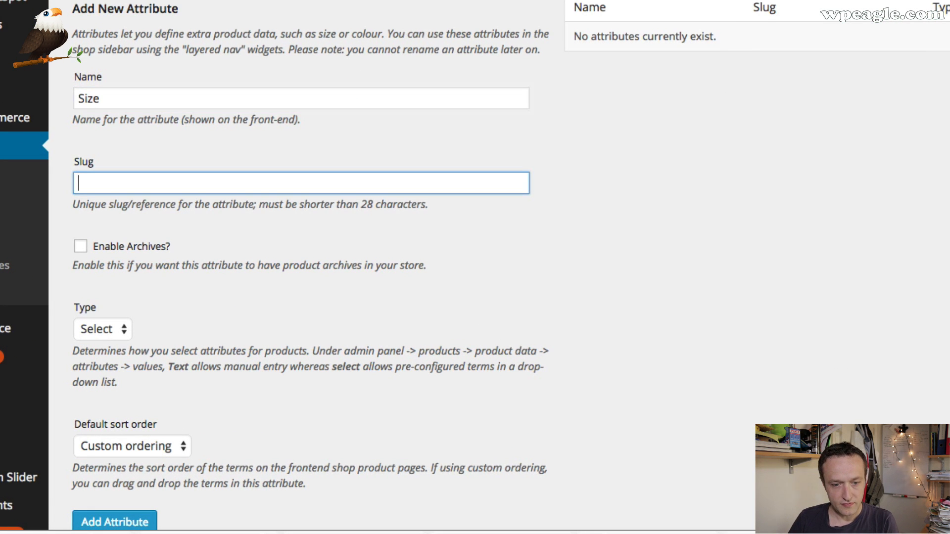
scroll("down", 3)
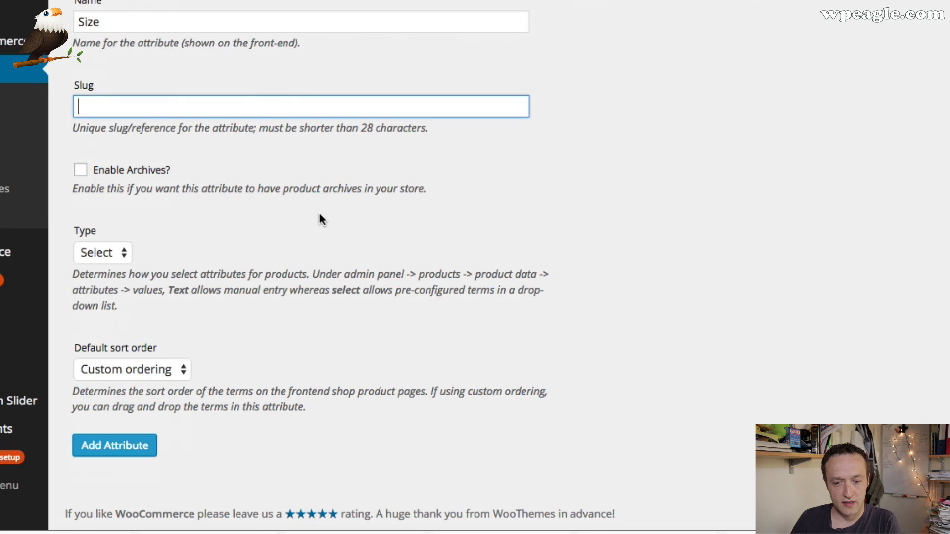
mouse_move(399, 379)
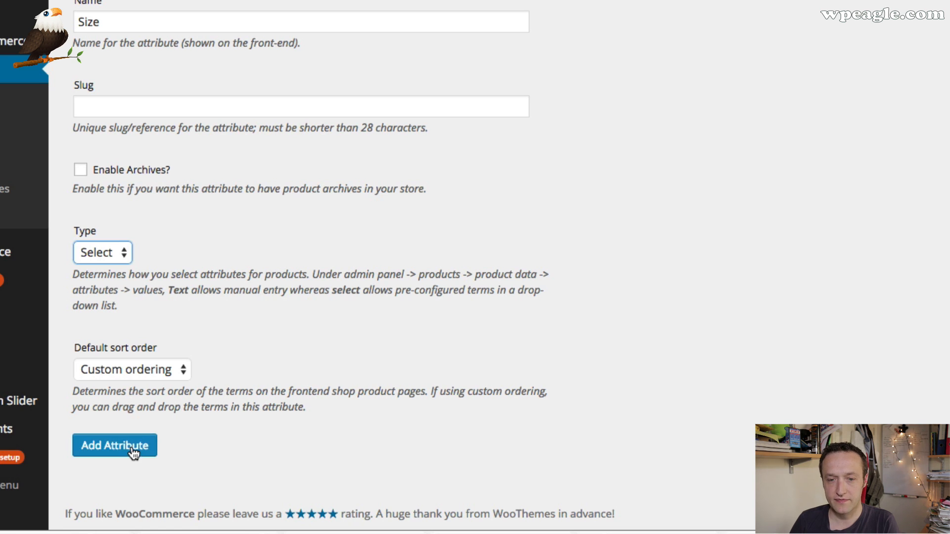
left_click(115, 445)
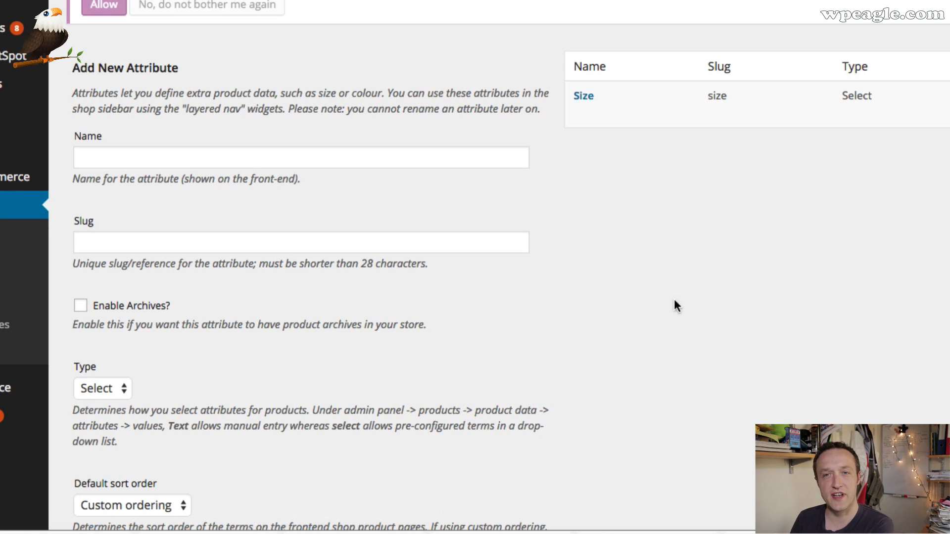
mouse_move(712, 292)
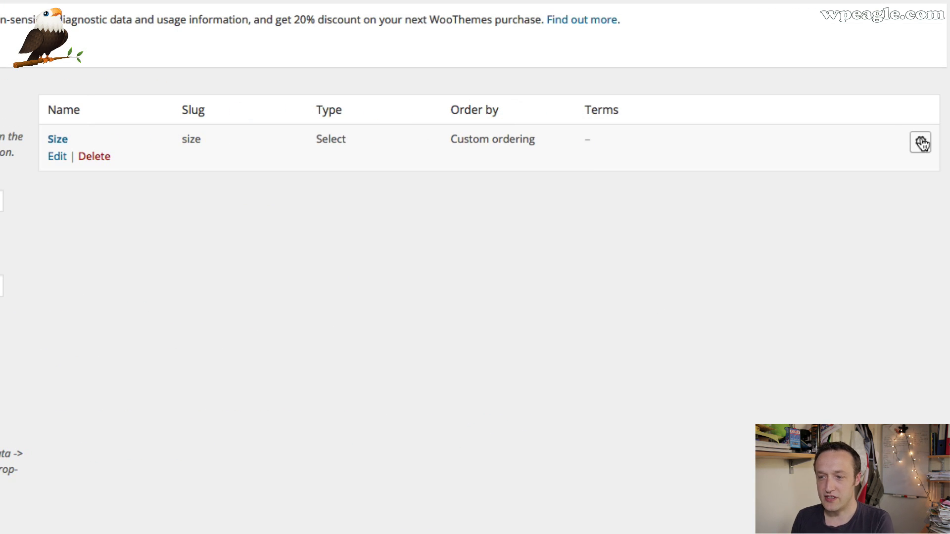
left_click(921, 142)
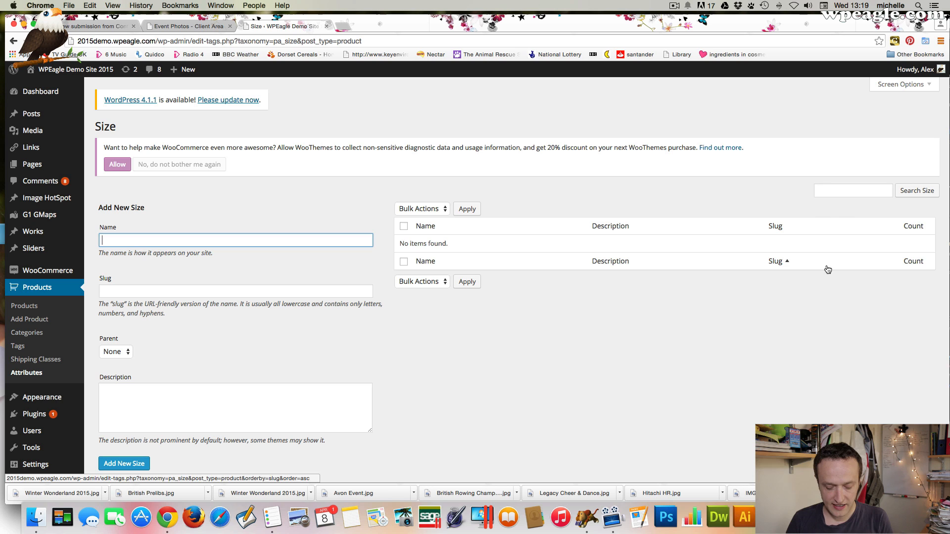
Add the terms Small, Medium and Large to the Size attribute.
type("Sm")
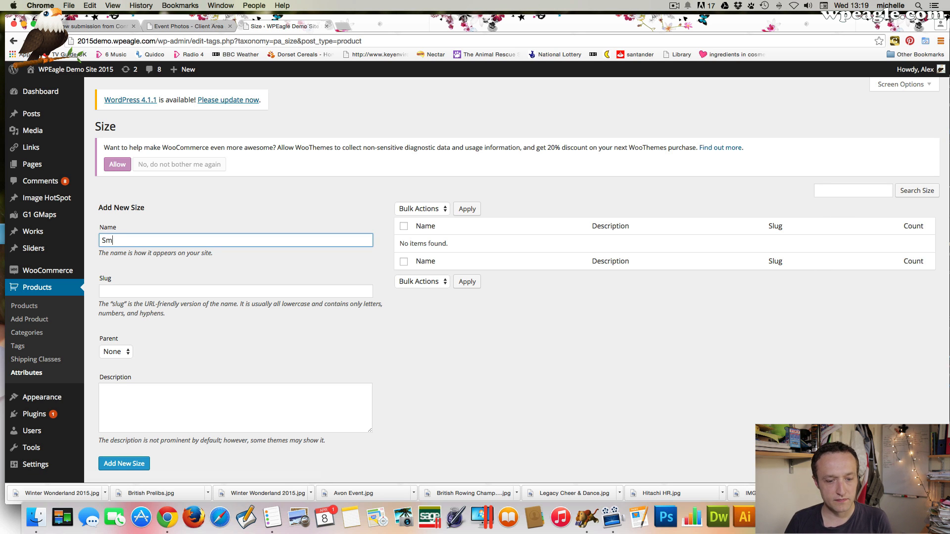
type("all")
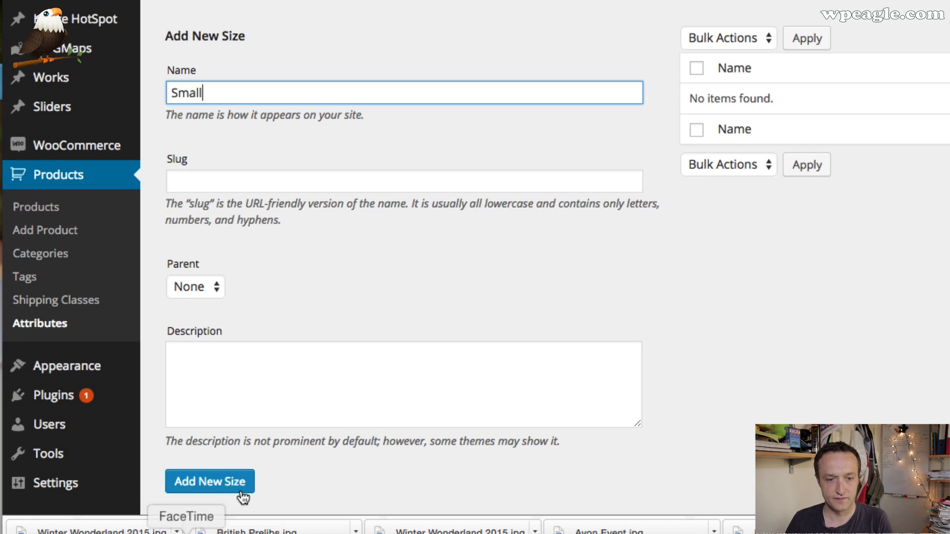
left_click(209, 481)
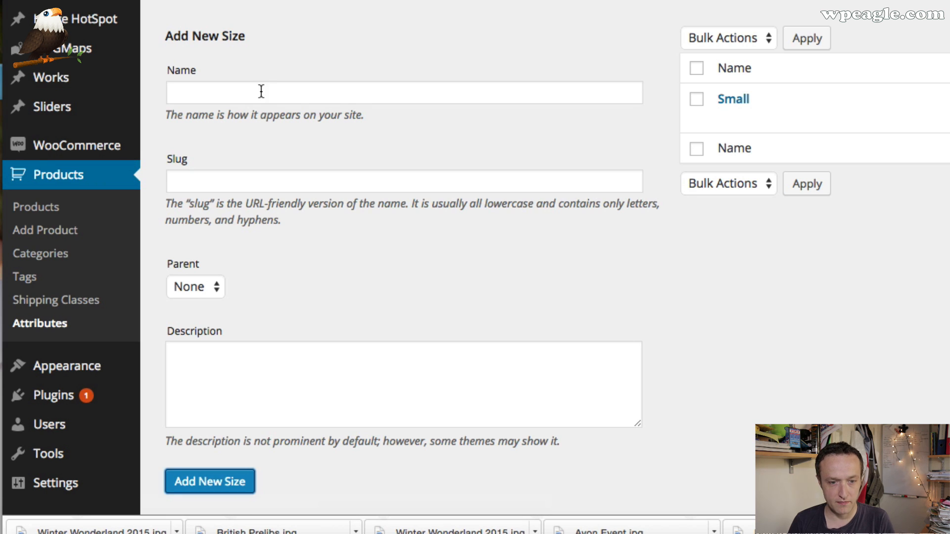
type("Mediu")
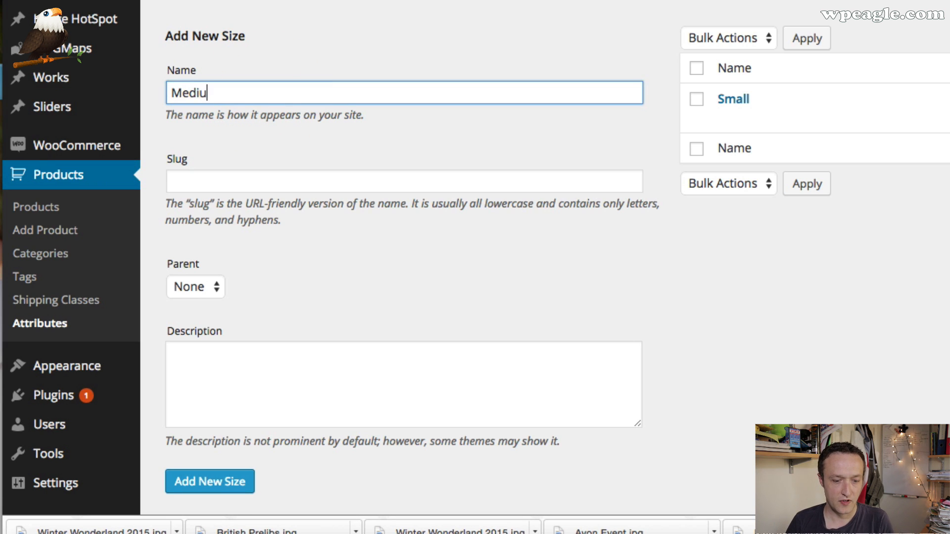
type("m")
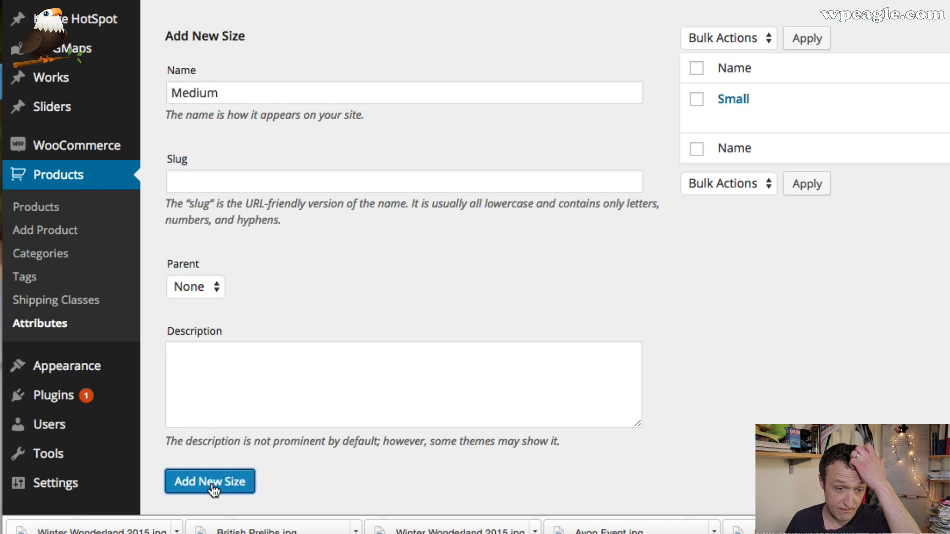
left_click(208, 481)
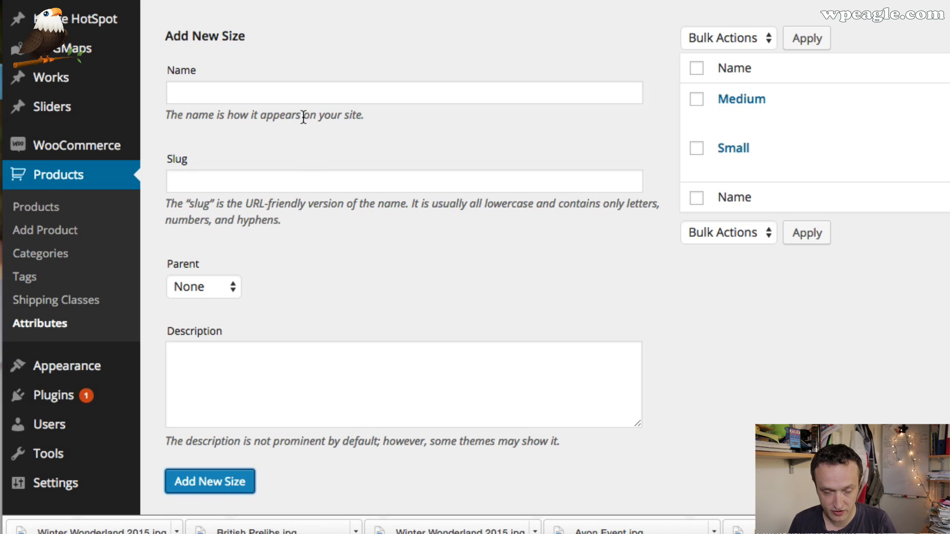
type("Large")
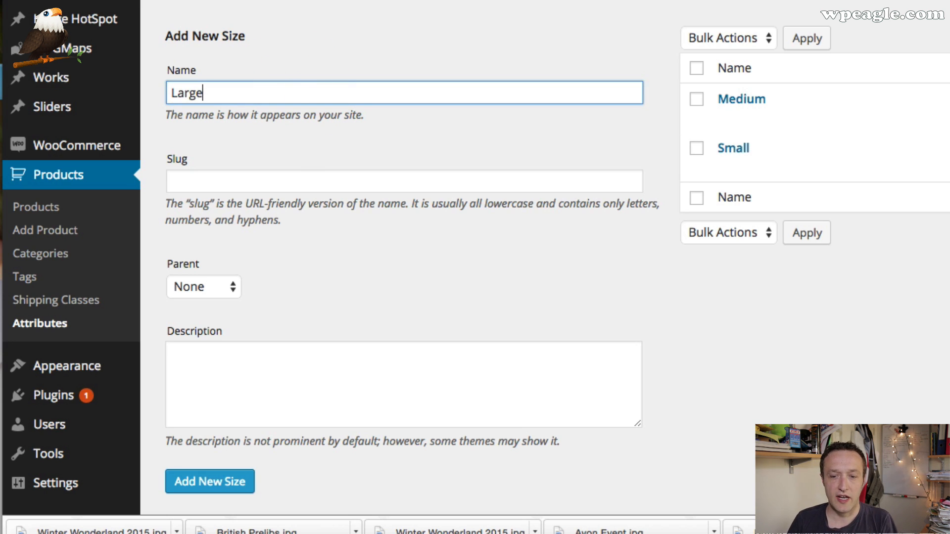
left_click(209, 481)
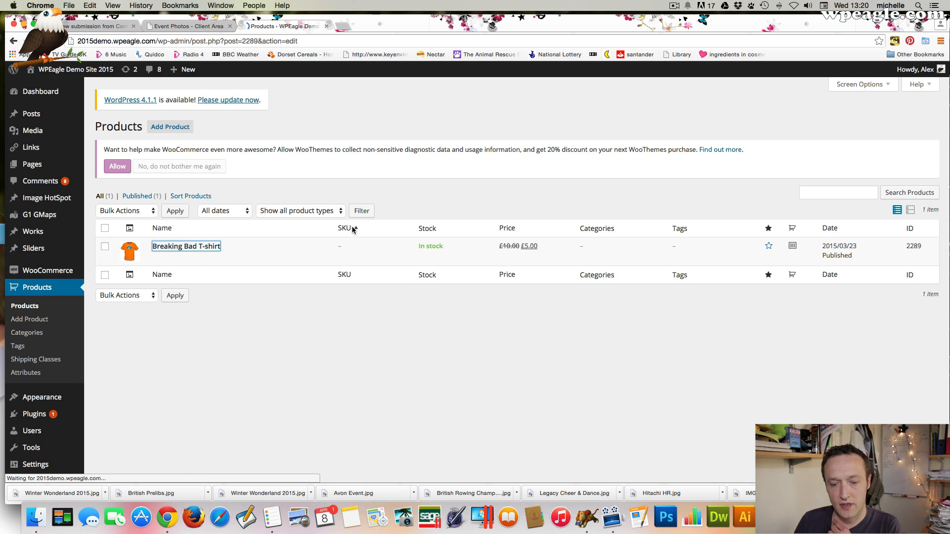
Open the Breaking Bad T-shirt and scroll down to its Product Data box.
left_click(186, 246)
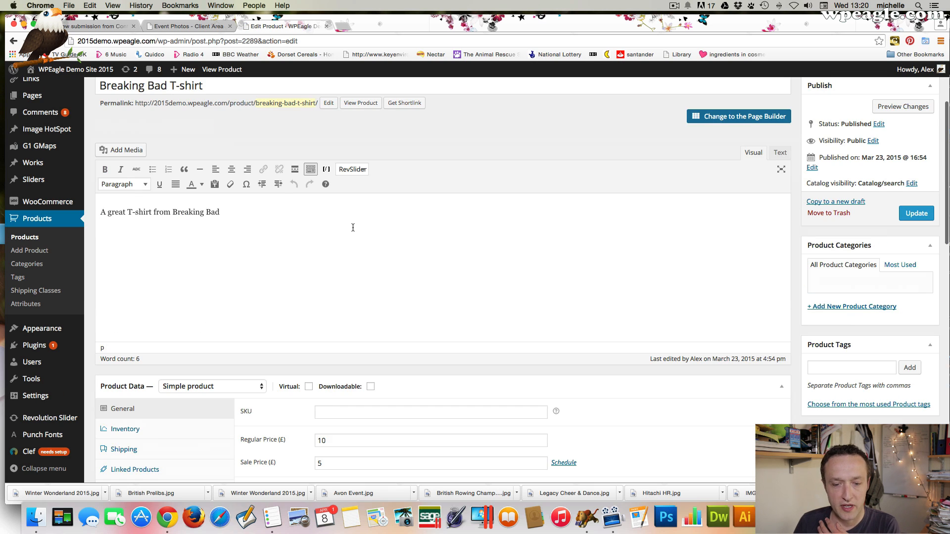
scroll("down", 3)
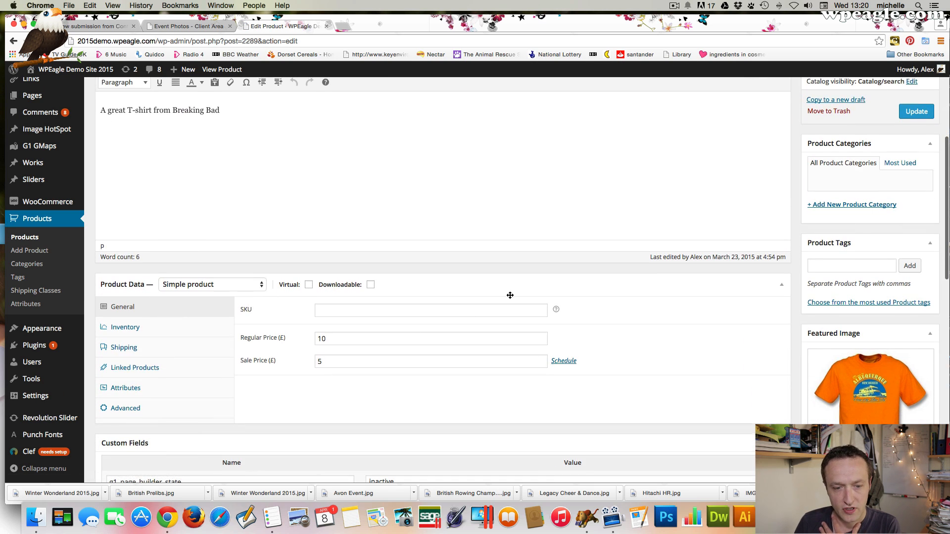
scroll("down", 3)
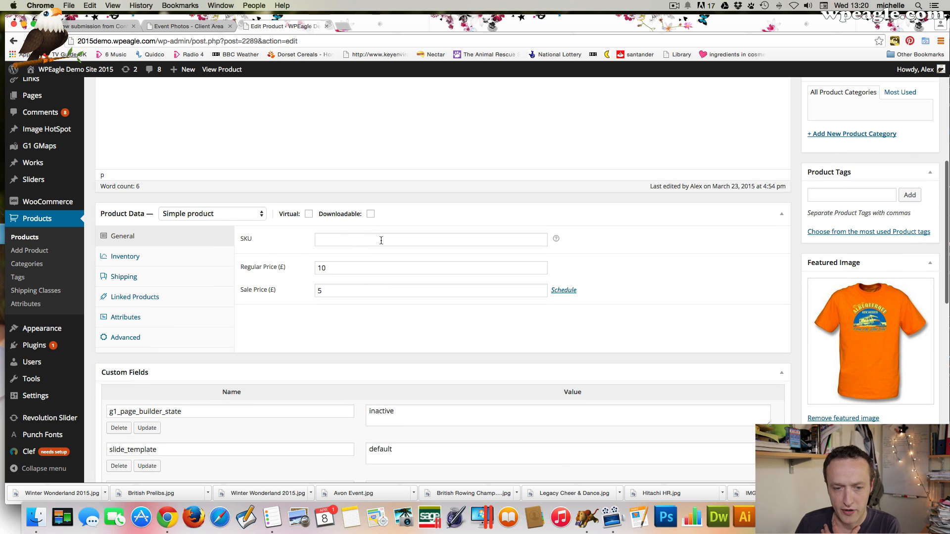
scroll("down", 3)
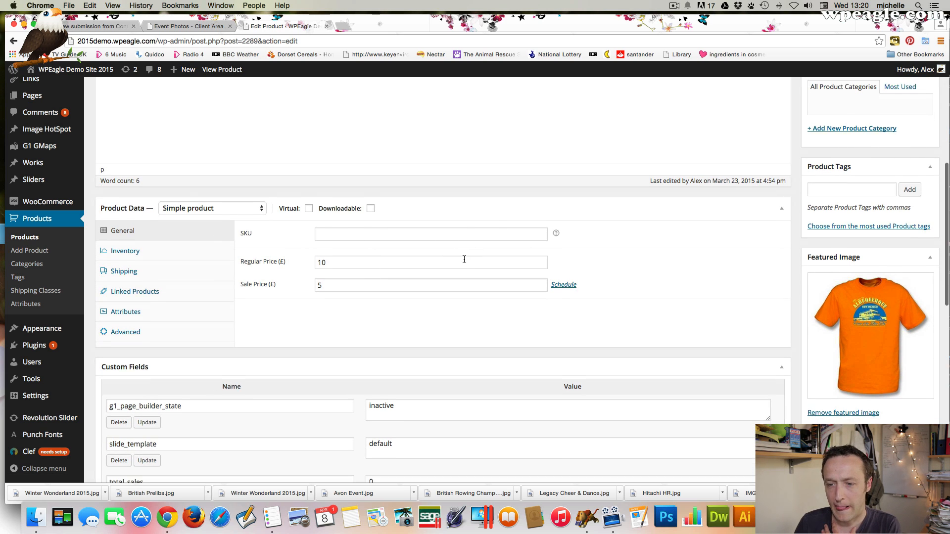
scroll("down", 3)
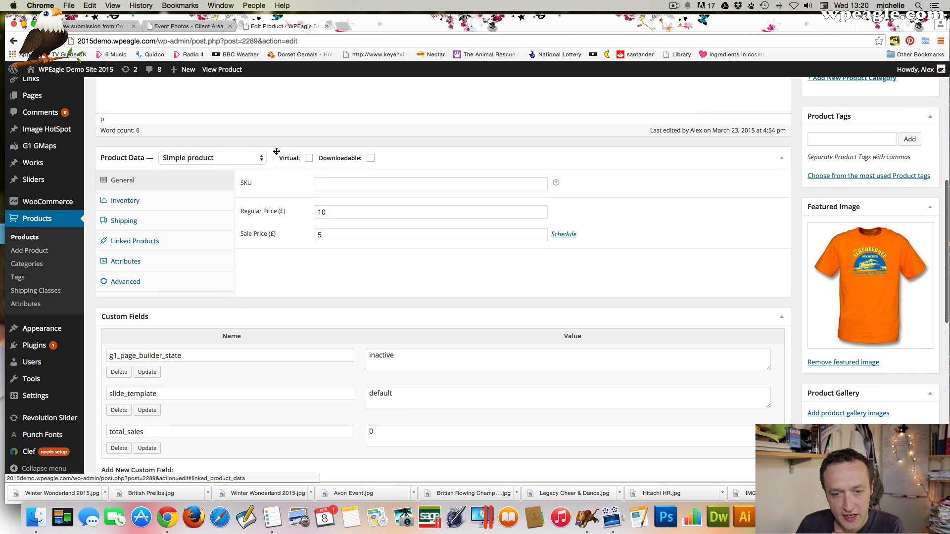
Change the T-shirt to a Variable product and enter SKU TEE001.
left_click(213, 157)
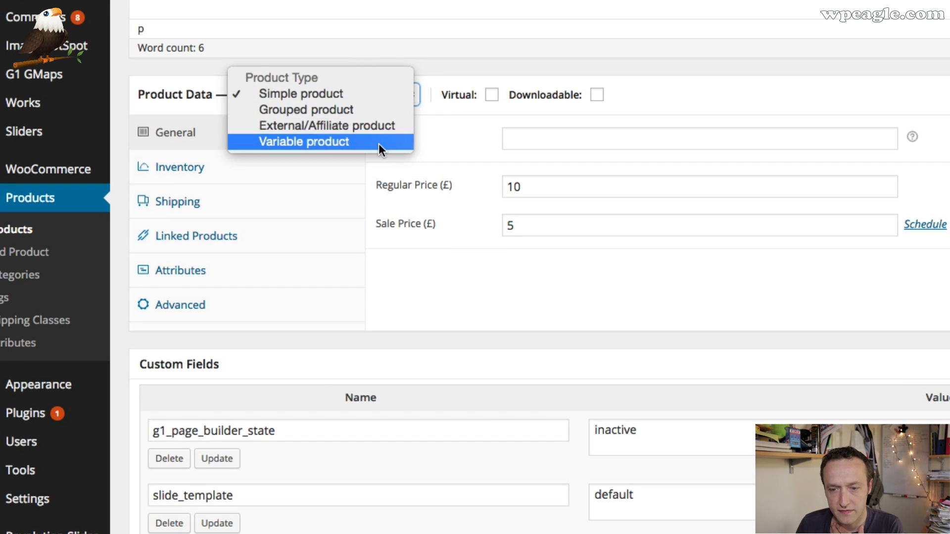
left_click(306, 141)
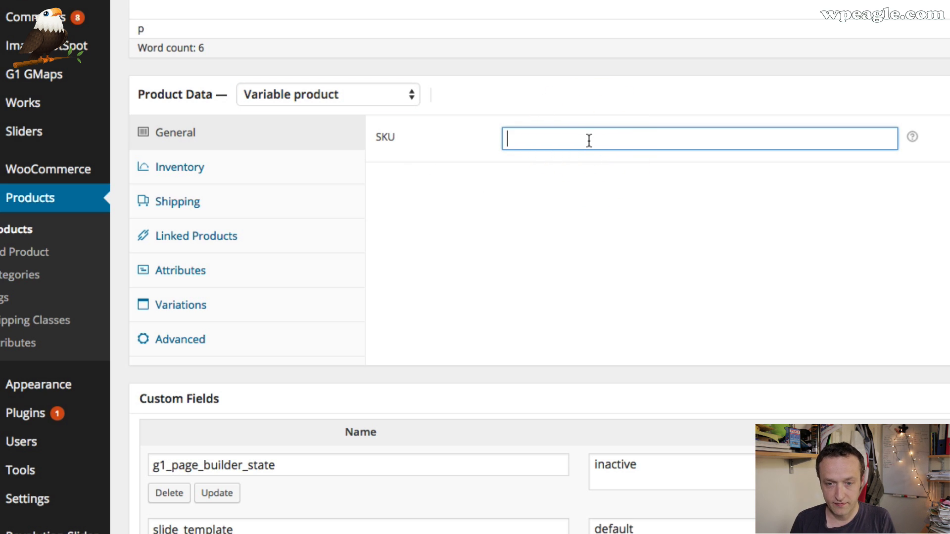
type("TEE001")
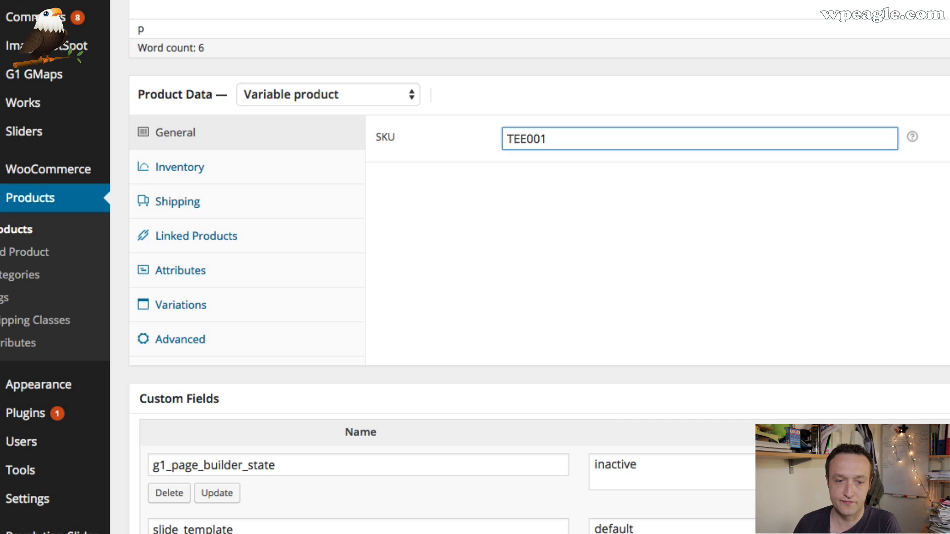
scroll("down", 3)
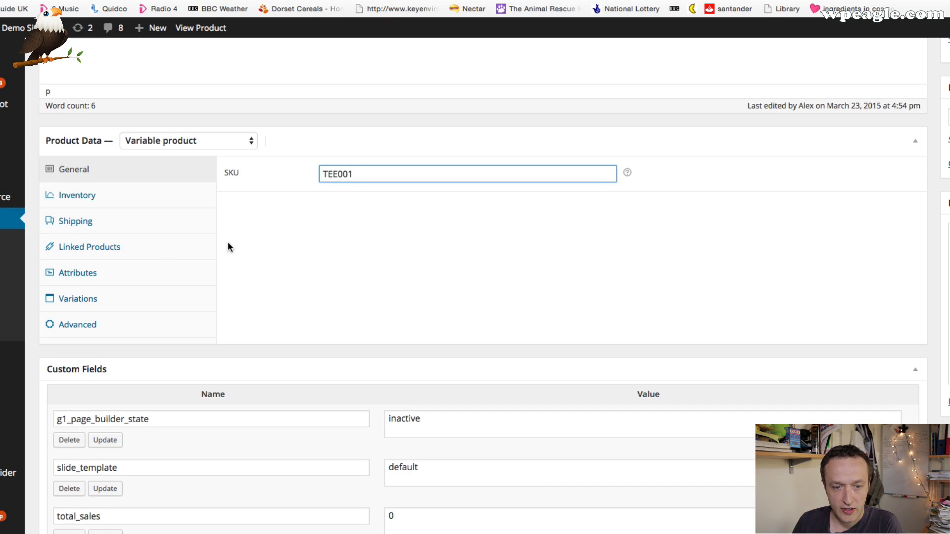
Add the Size attribute to the T-shirt in Product Data Attributes.
left_click(76, 194)
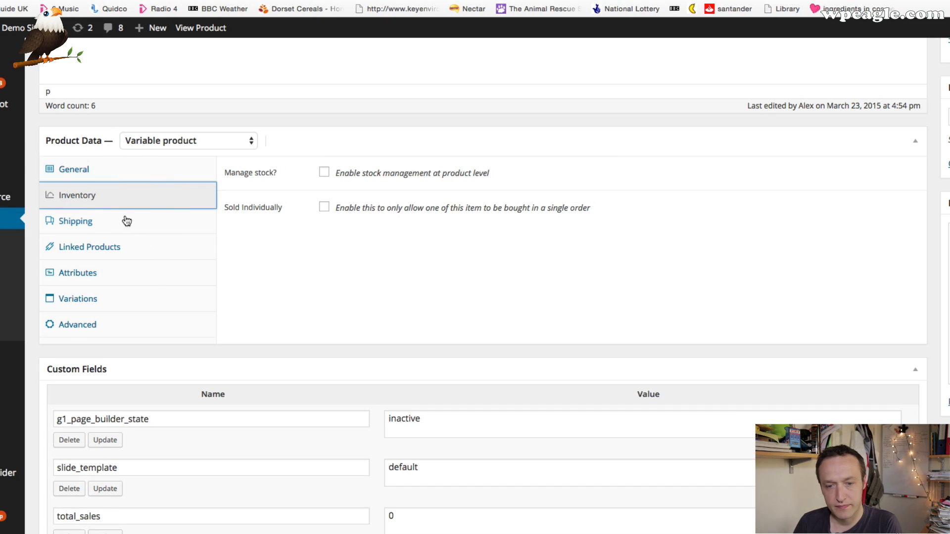
left_click(90, 247)
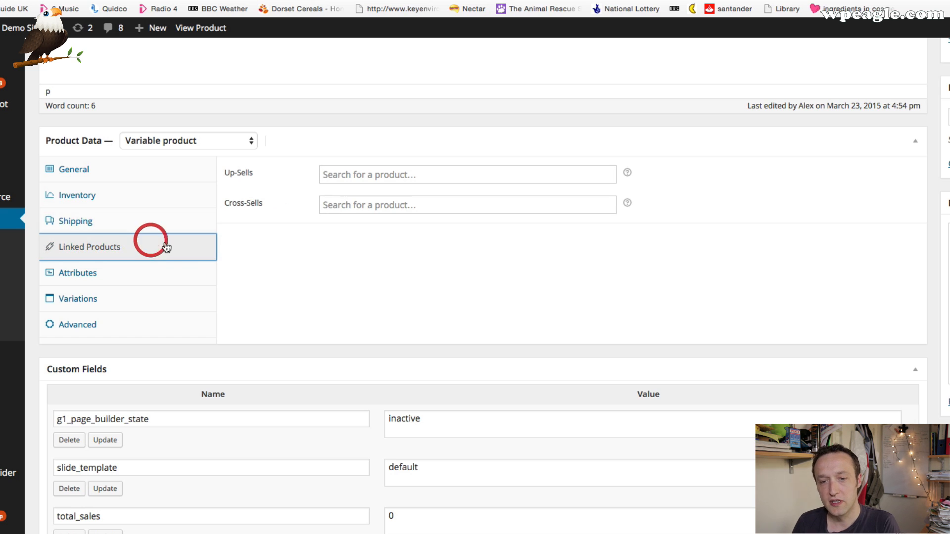
left_click(78, 273)
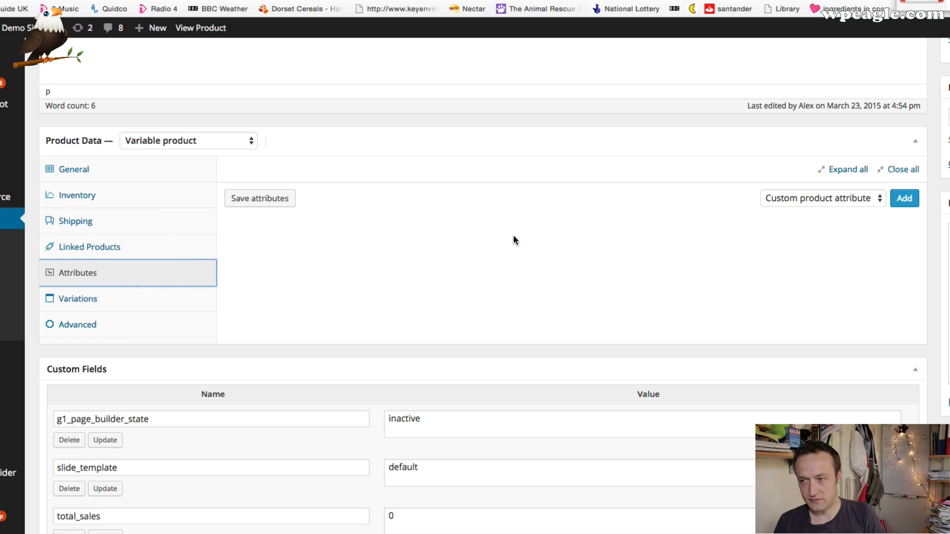
mouse_move(778, 215)
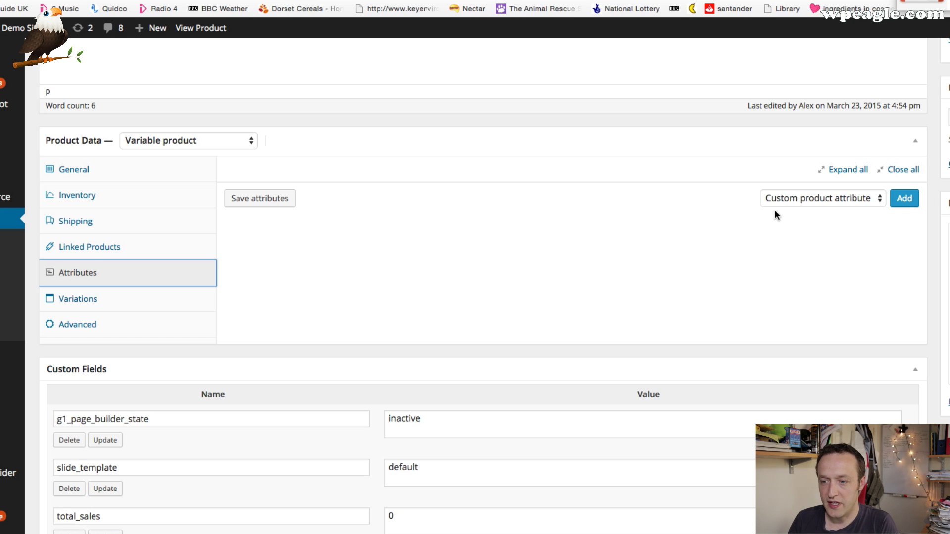
left_click(821, 198)
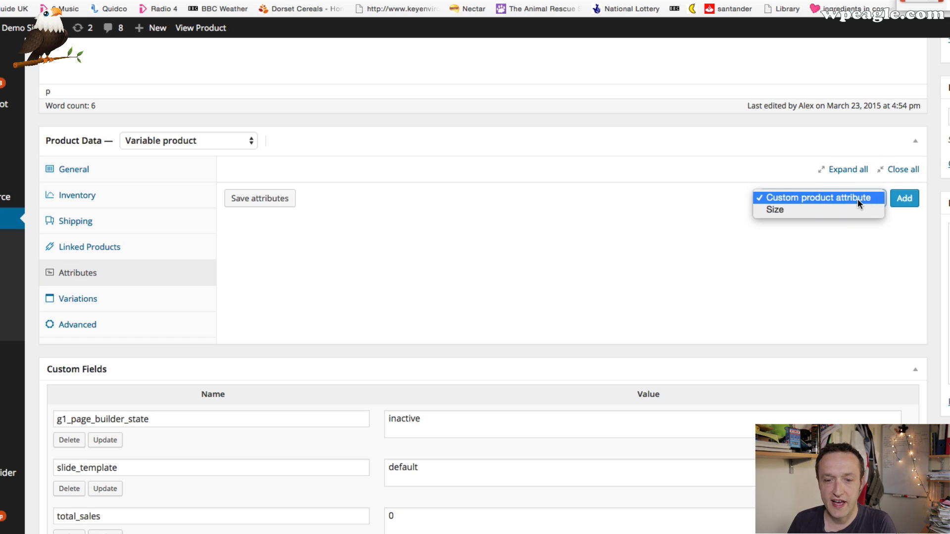
left_click(775, 210)
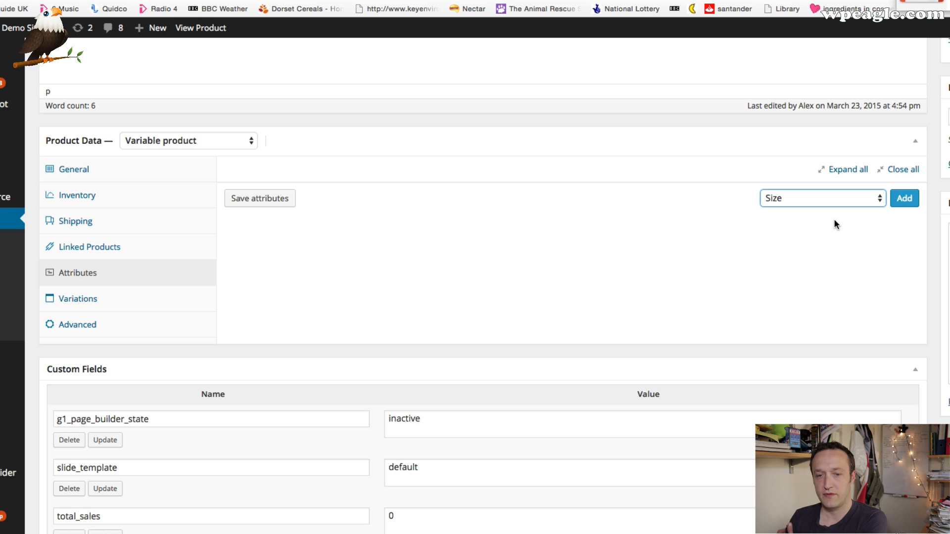
left_click(904, 198)
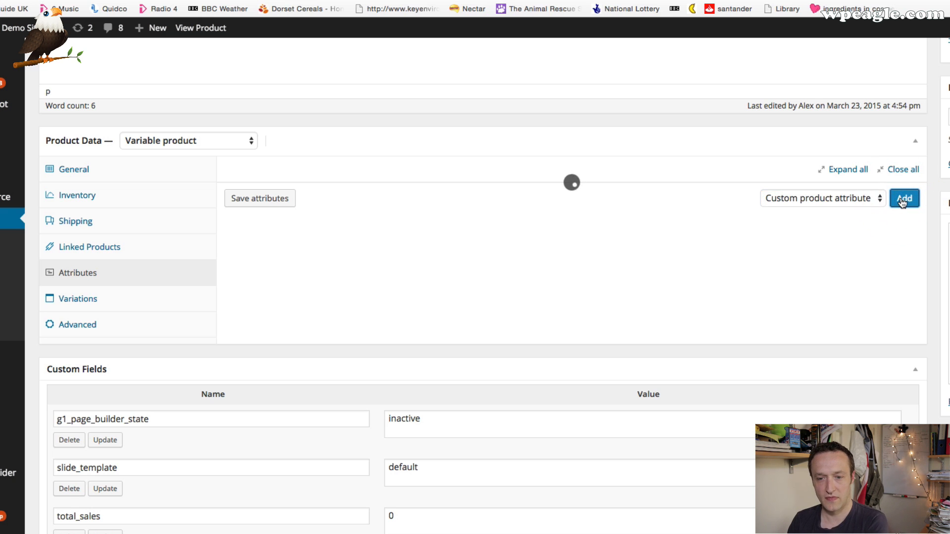
Give Size the values Large, Medium and Small, used for variations.
left_click(903, 198)
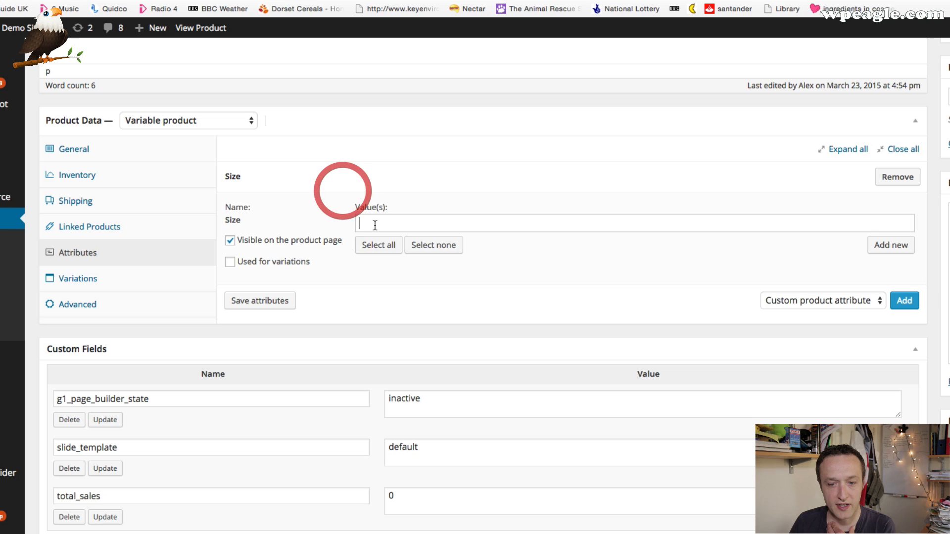
left_click(377, 247)
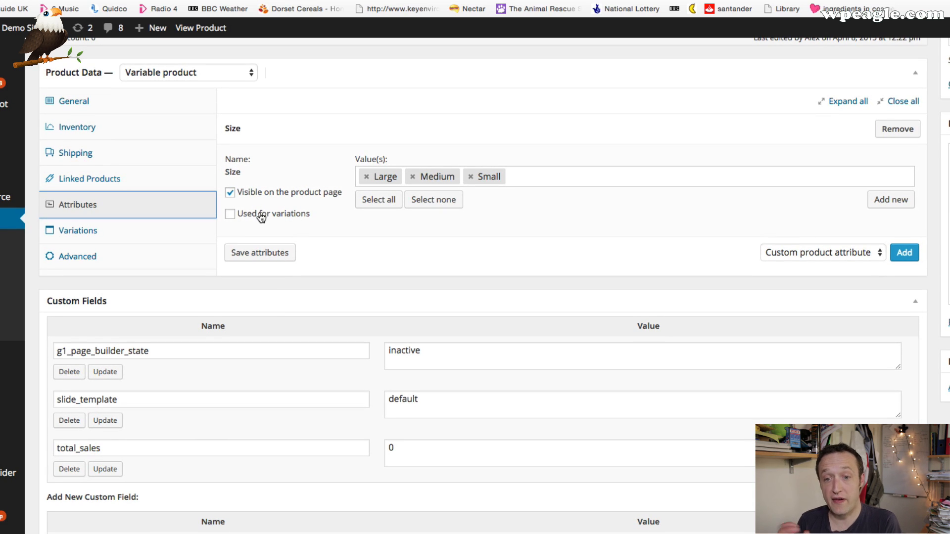
left_click(230, 213)
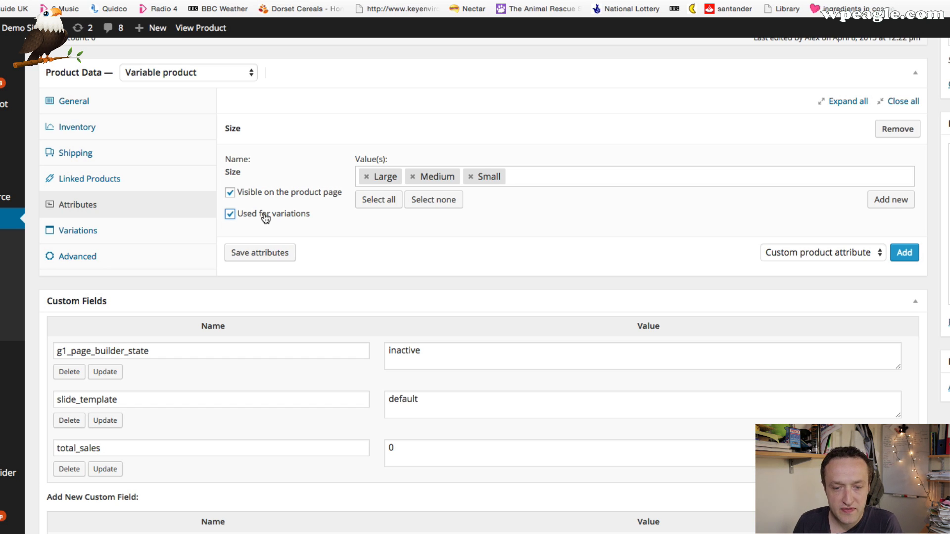
left_click(259, 253)
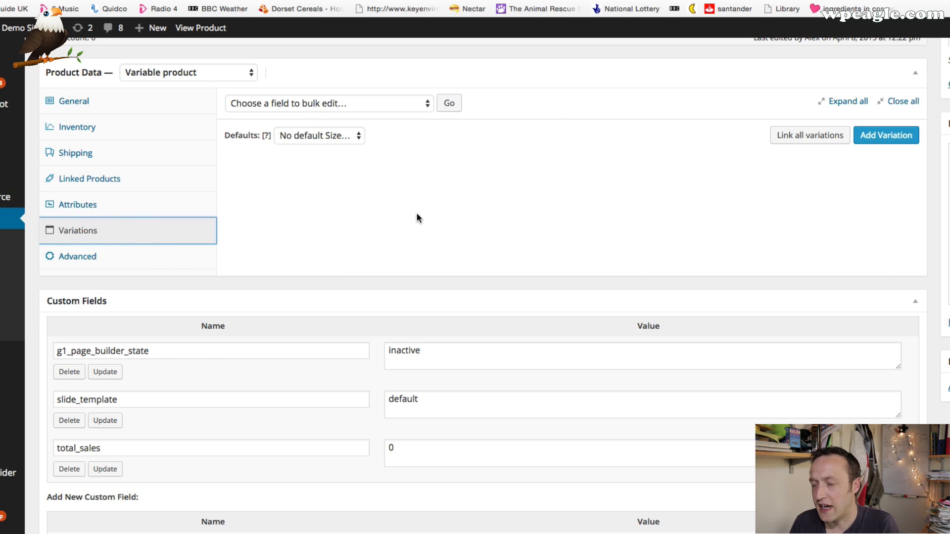
Link all variations to generate one T-shirt variation per size, confirming the prompt.
left_click(809, 135)
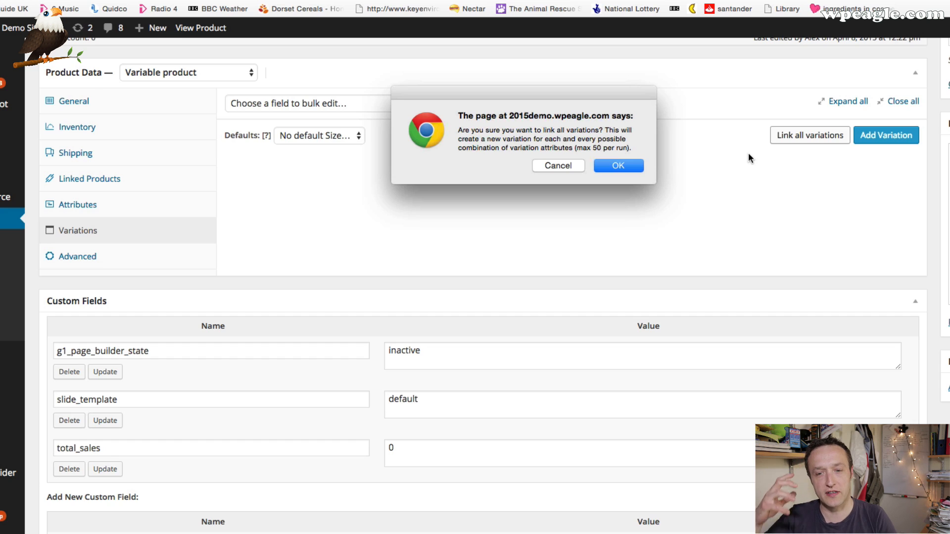
left_click(618, 165)
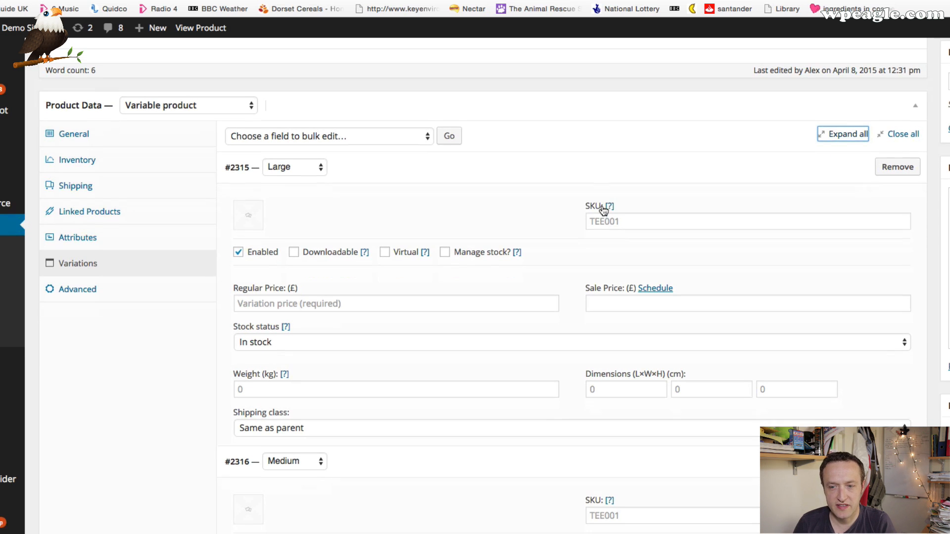
Set the Large variation's SKU to TEE001-LARGE and regular price to 5.
scroll("down", 3)
type("TEE001")
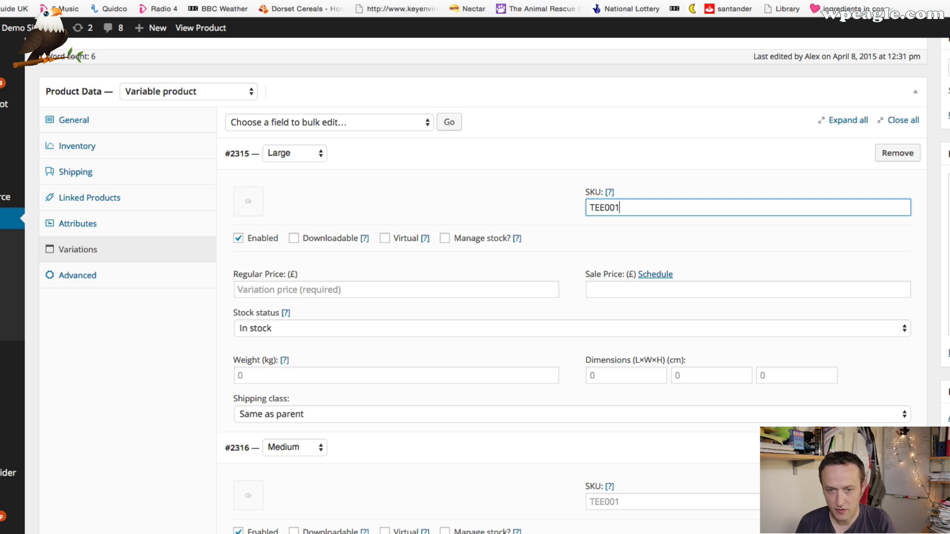
type("-LARGE")
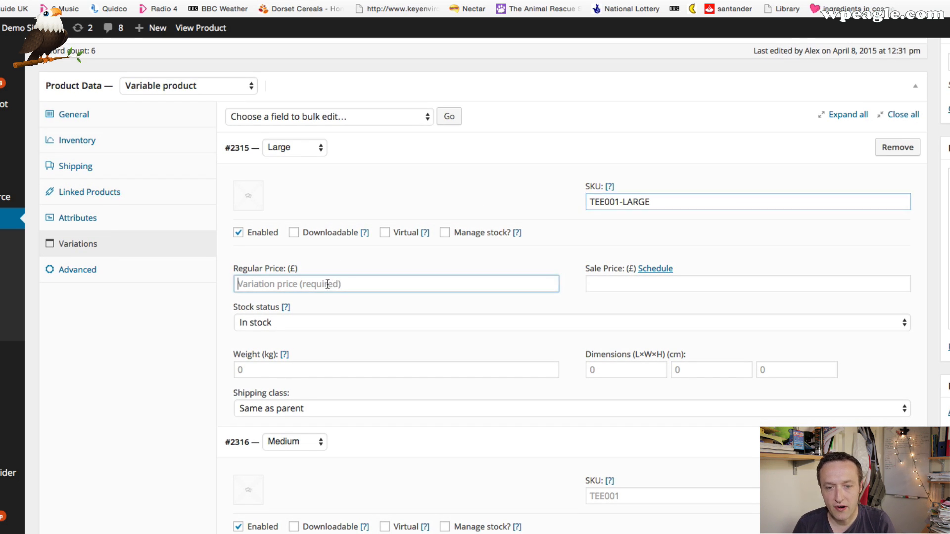
type("5")
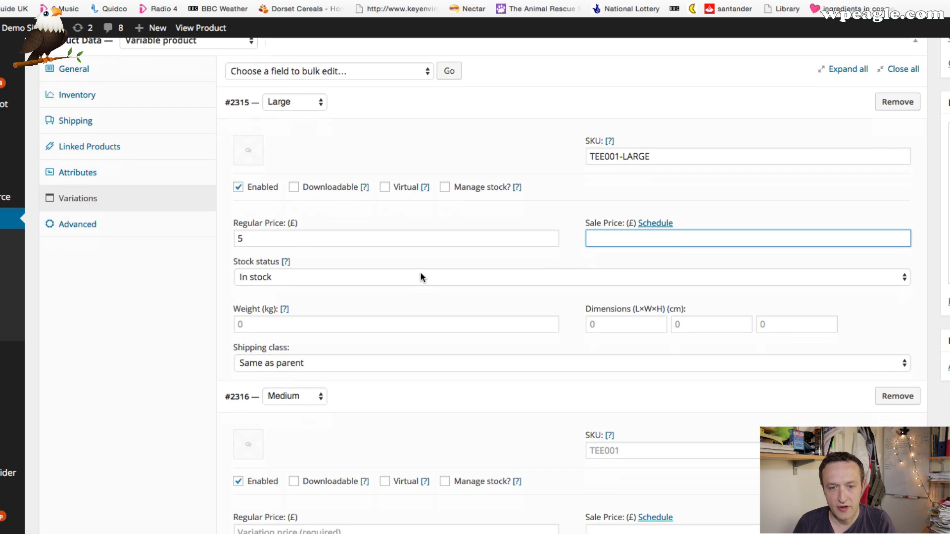
scroll("down", 3)
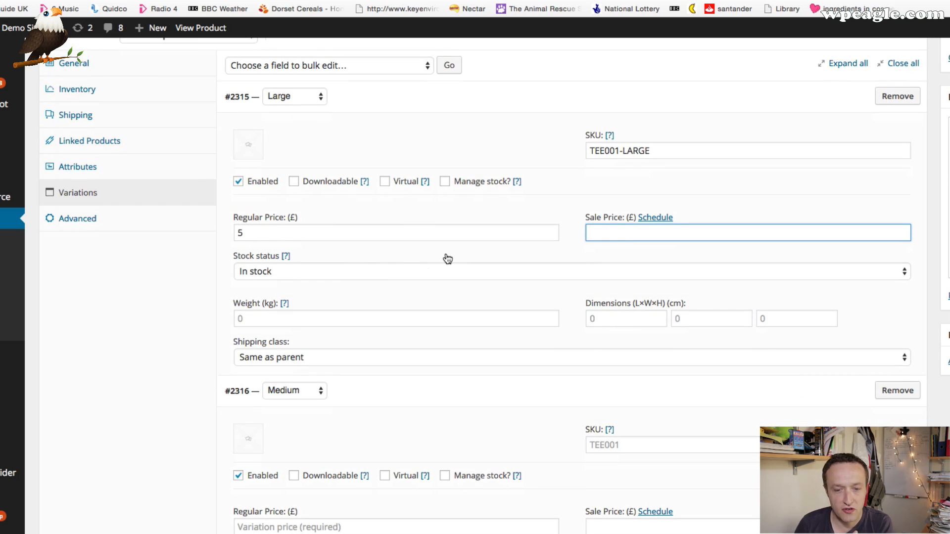
mouse_move(685, 310)
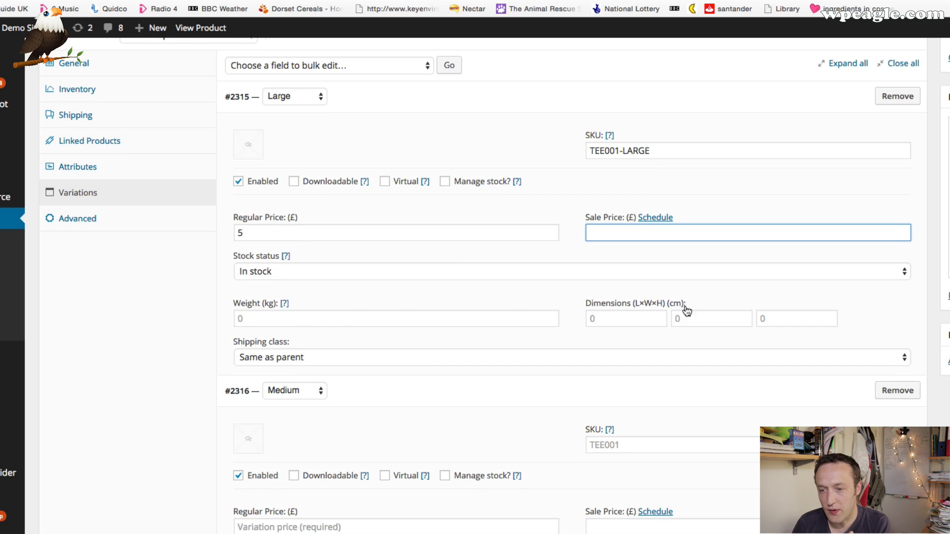
scroll("down", 3)
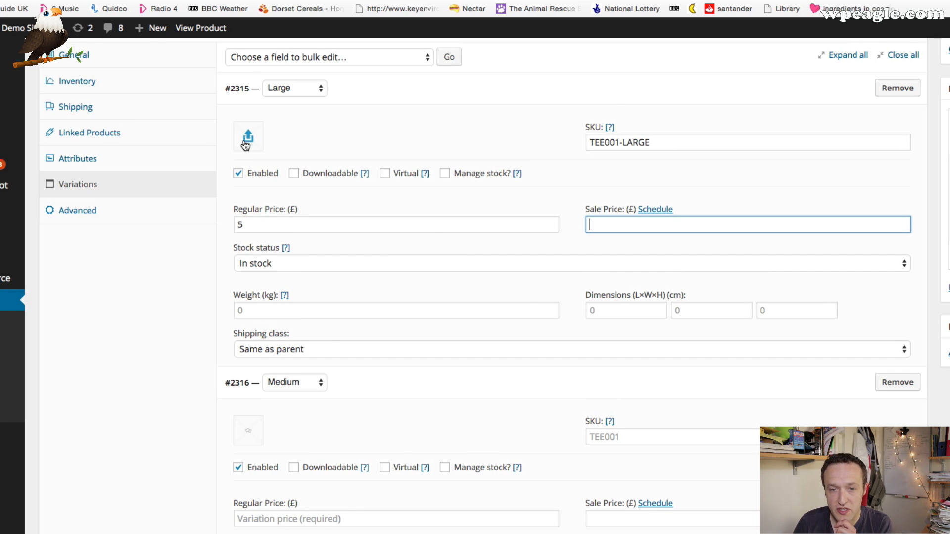
left_click(248, 136)
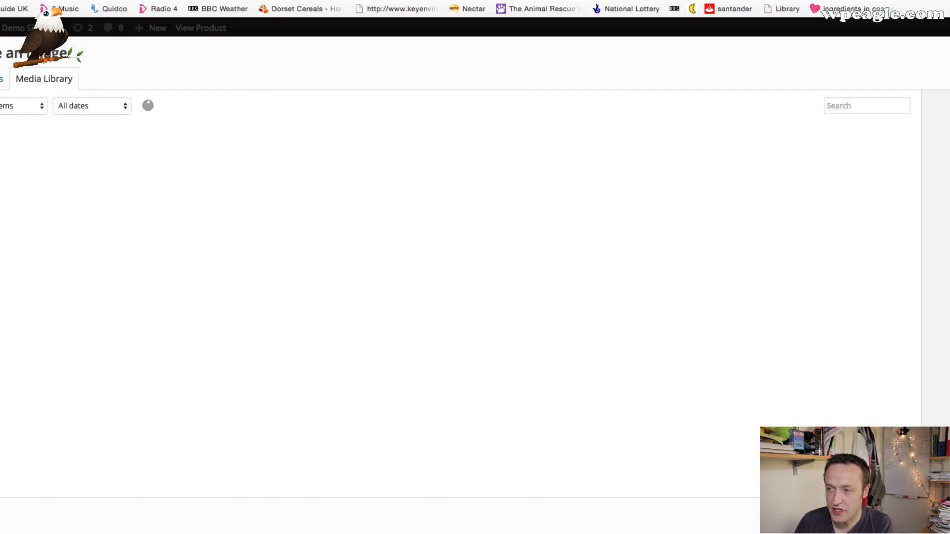
left_click(79, 184)
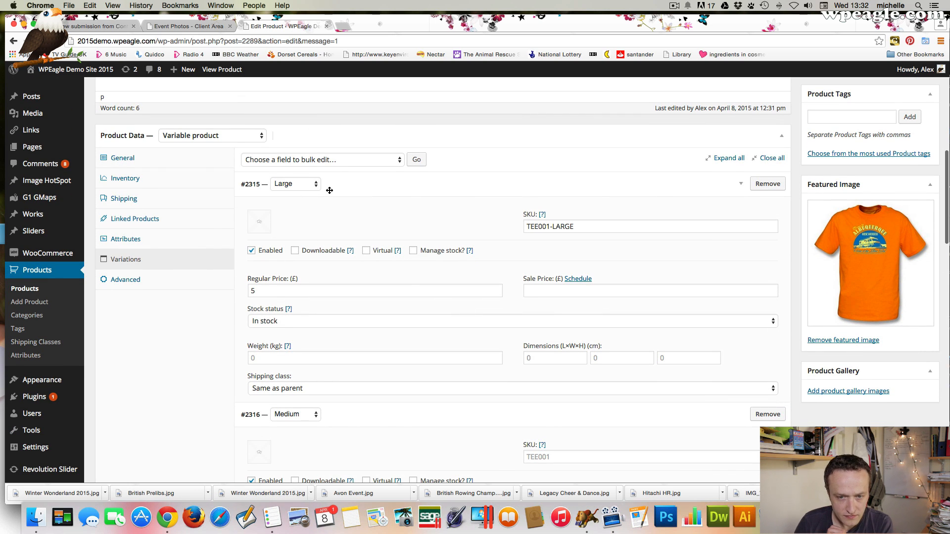
Start a bulk Prices edit for all variations and save the product.
left_click(321, 159)
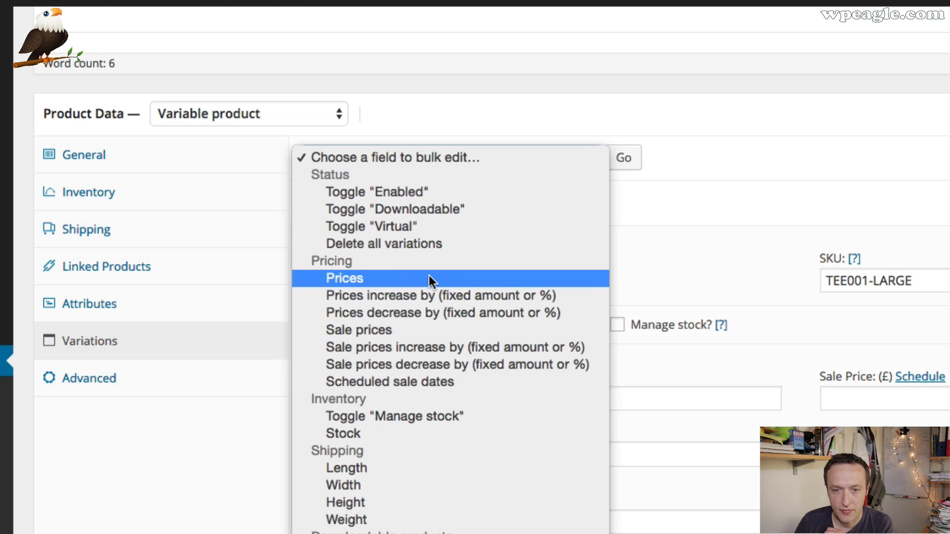
mouse_move(405, 282)
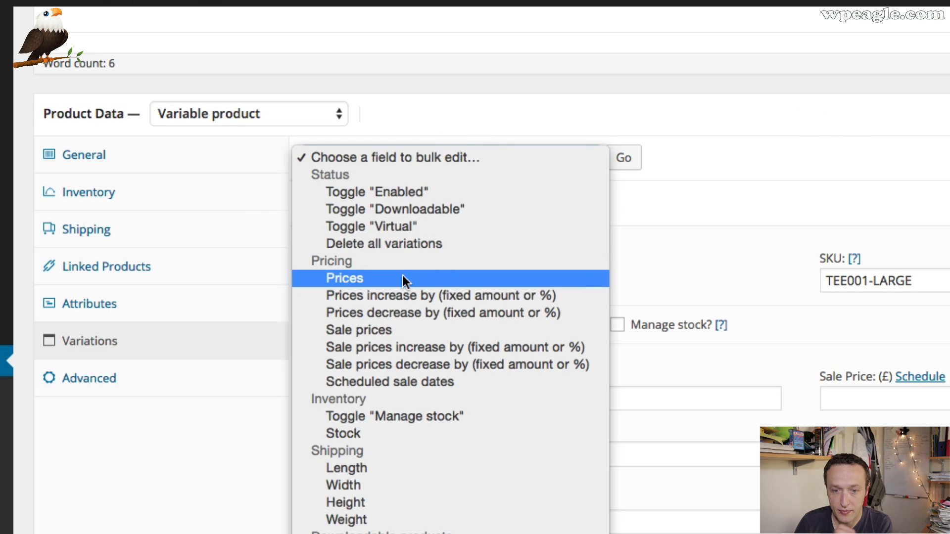
left_click(344, 278)
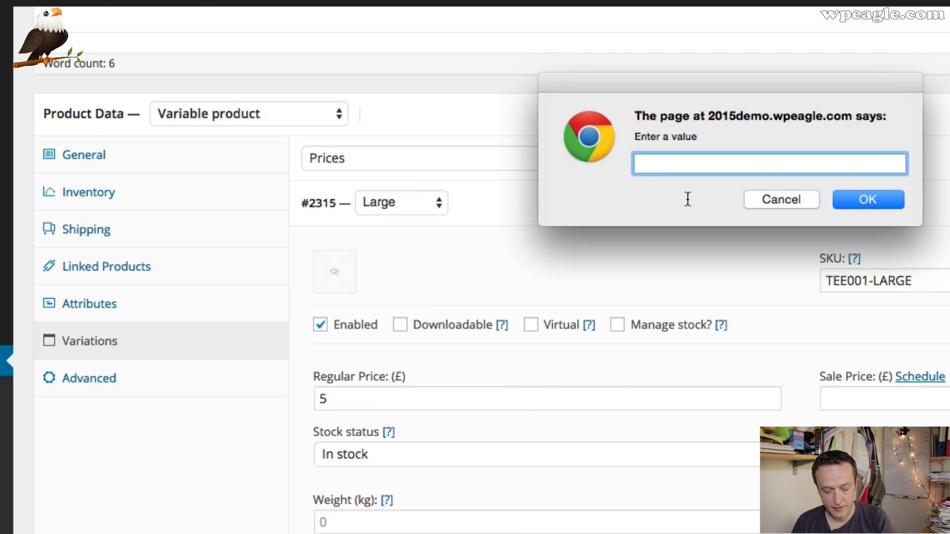
left_click(868, 199)
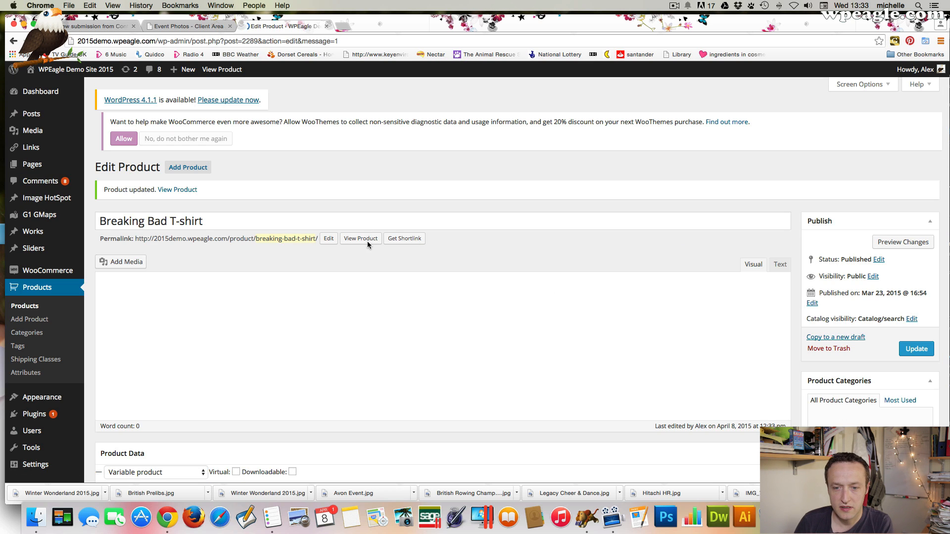
View the T-shirt on the storefront and select Medium, then Large, showing SKU TEE001-LARGE.
left_click(360, 243)
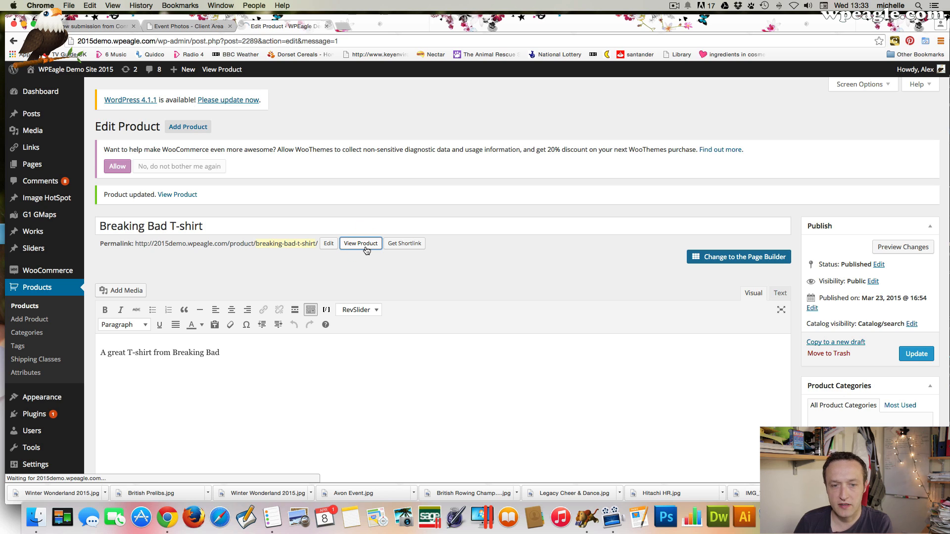
left_click(361, 243)
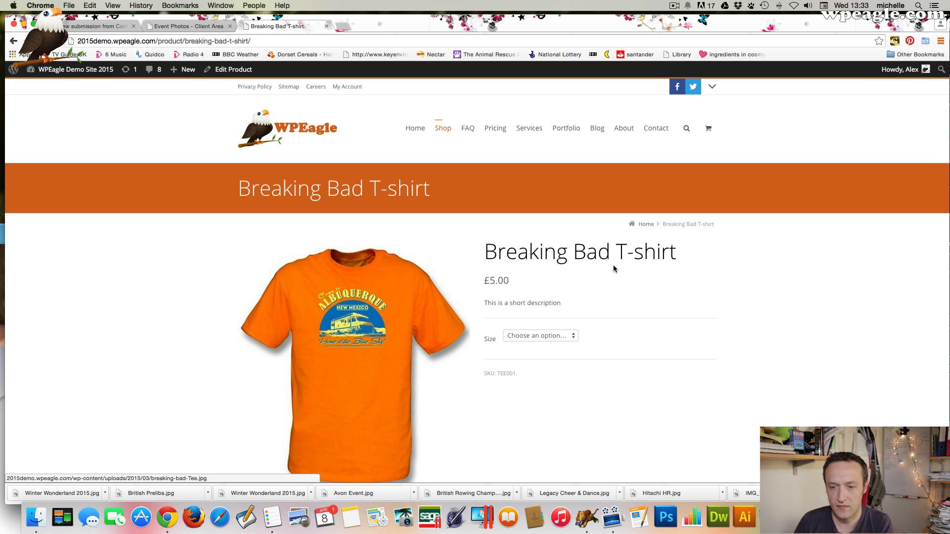
left_click(539, 335)
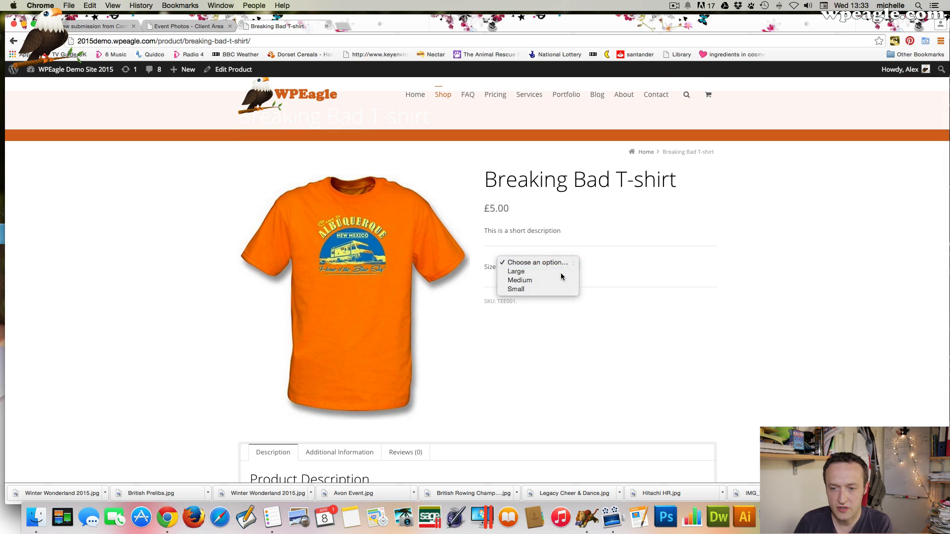
left_click(519, 280)
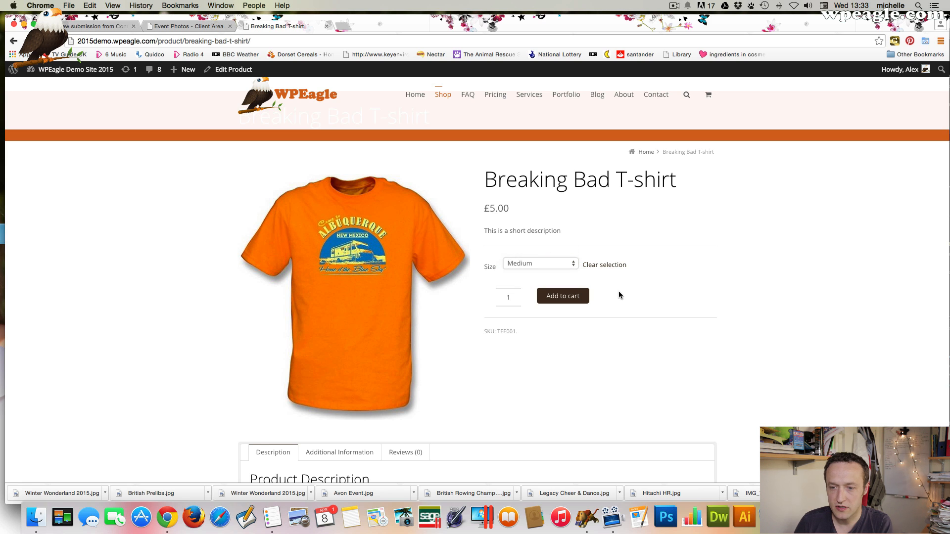
left_click(539, 263)
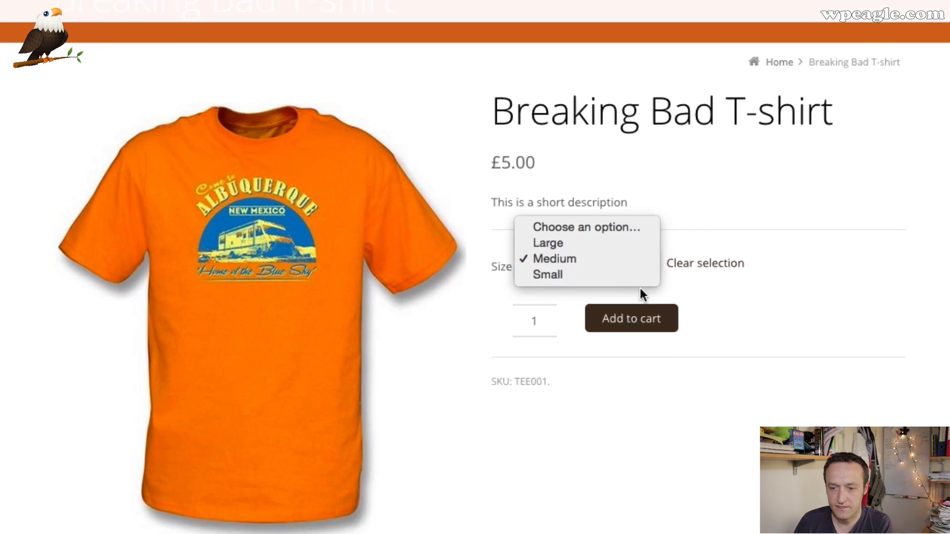
left_click(547, 243)
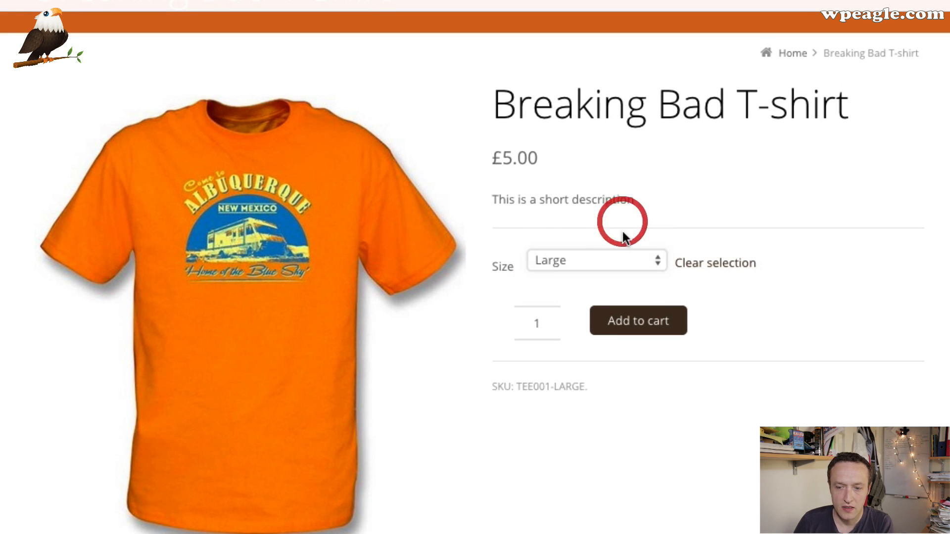